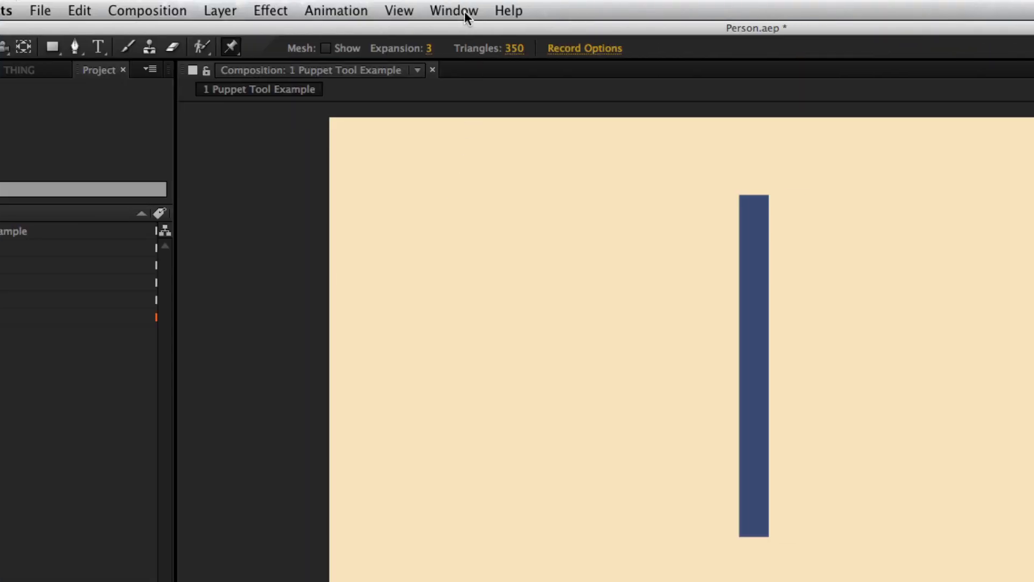
Launch PuppetTools 3.0.jsx from the Window menu and dock its panel in the left column
left_click(453, 10)
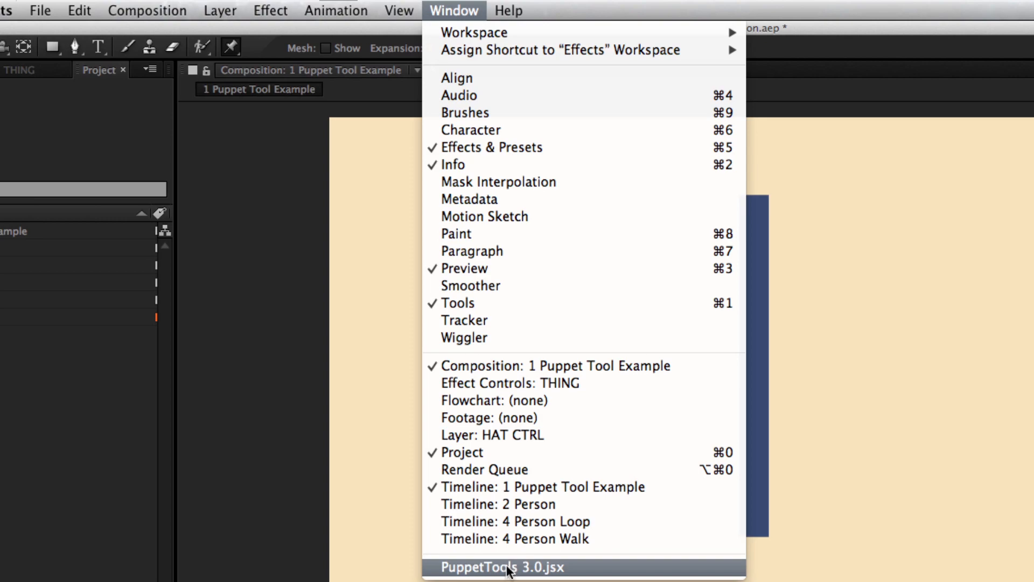
left_click(501, 568)
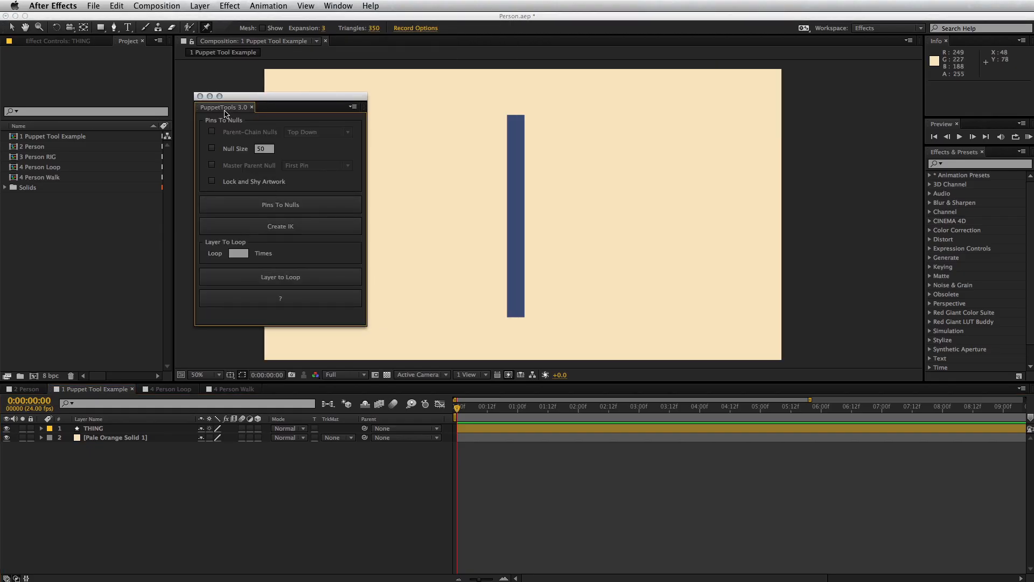
left_click_drag(224, 106, 31, 214)
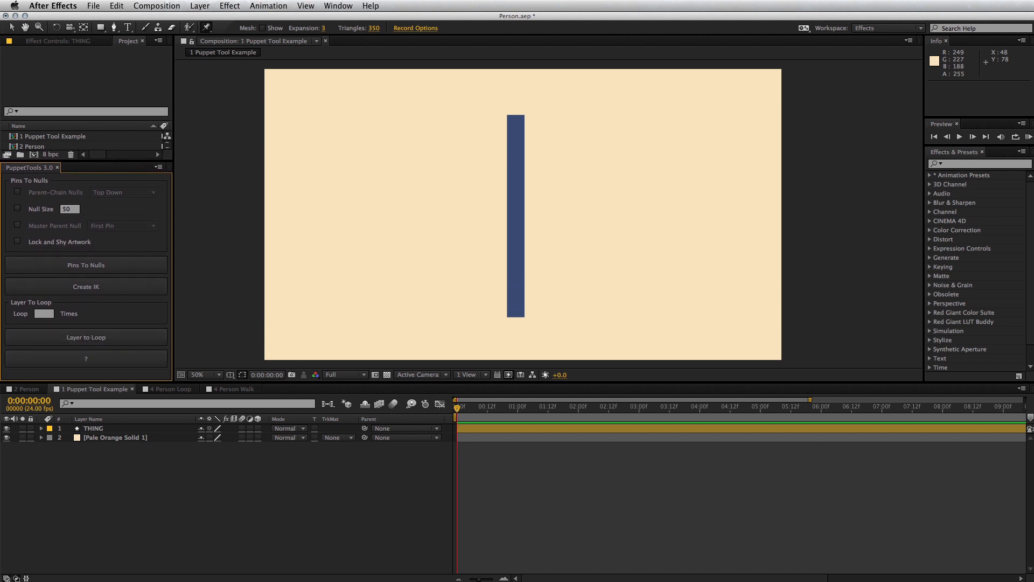
In the 2 Person comp, convert ARM R's puppet pins into Shoulder, Elbow and Wrist nulls
left_click(28, 389)
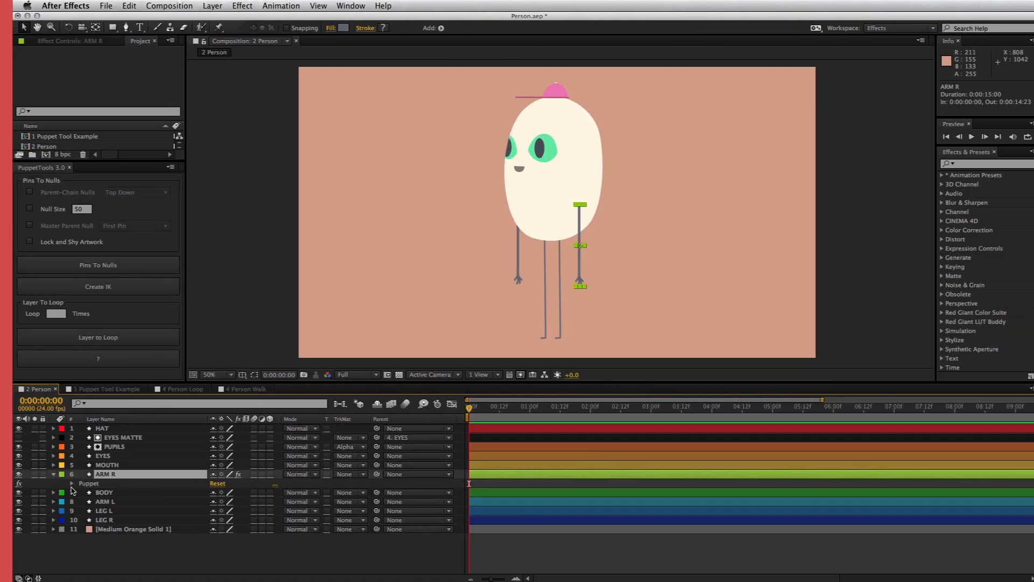
left_click(69, 483)
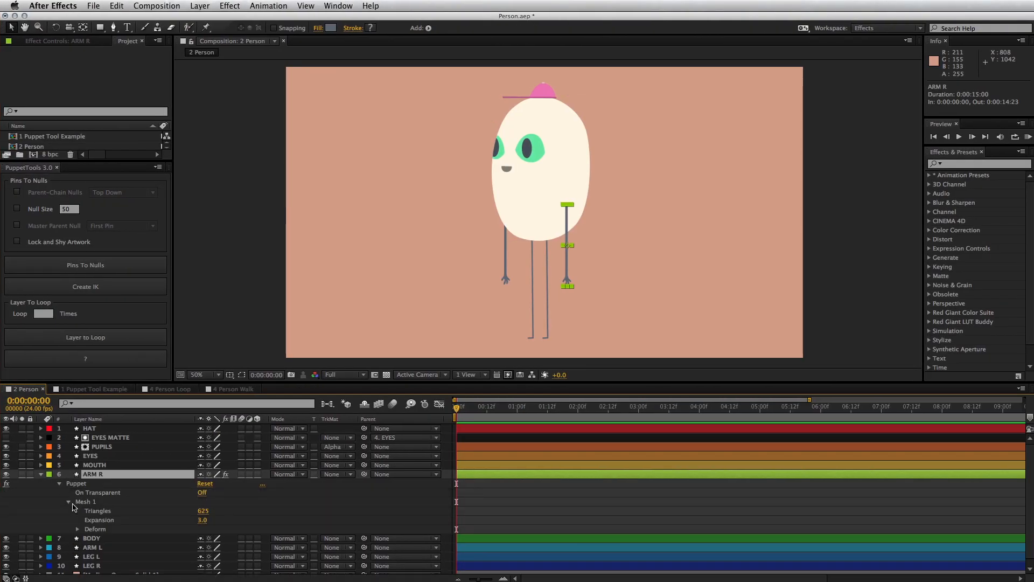
left_click(77, 528)
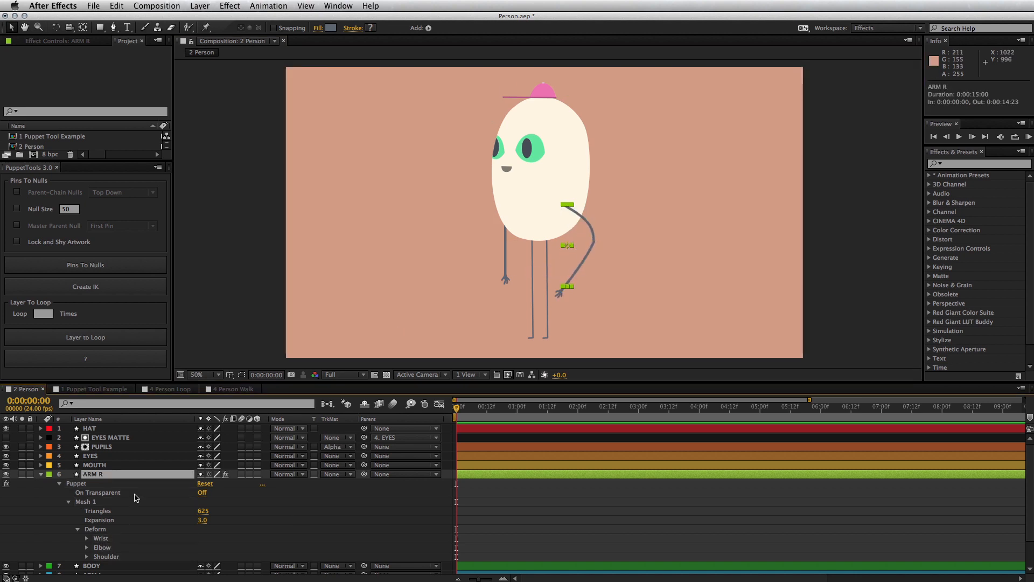
left_click(85, 265)
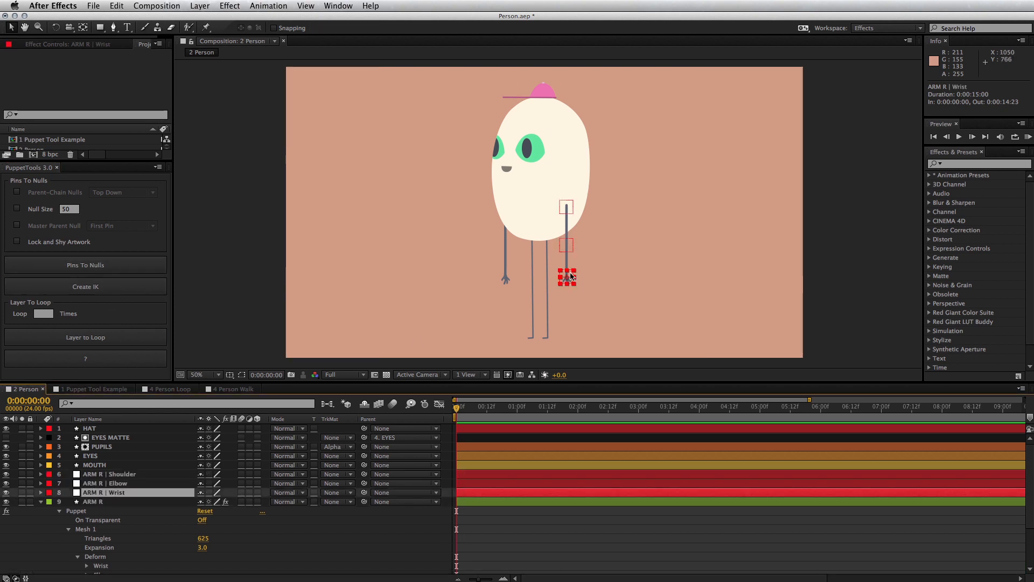
Bend the right arm by dragging its Elbow null outward and back
left_click_drag(566, 277, 596, 239)
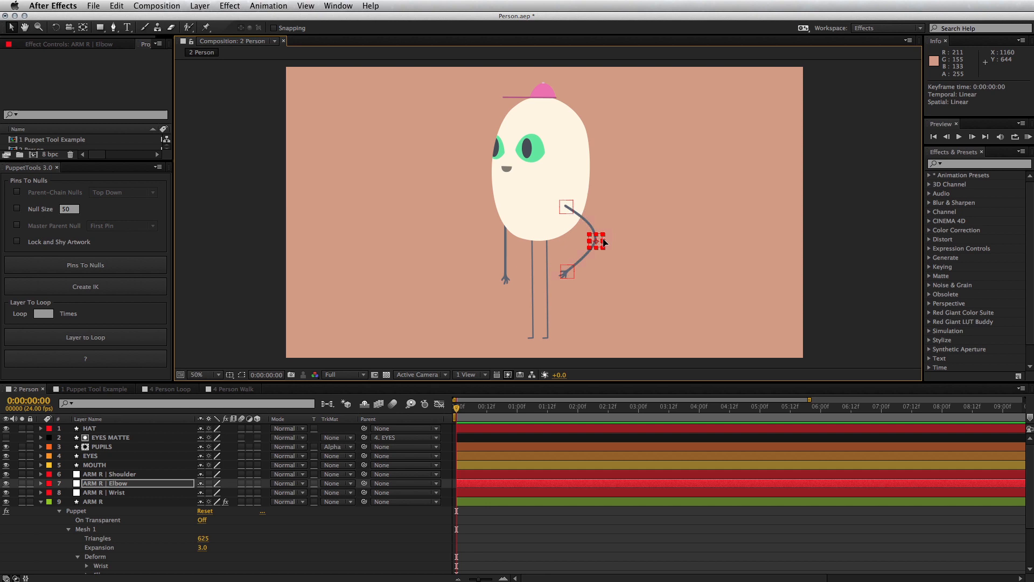
left_click_drag(594, 239, 535, 259)
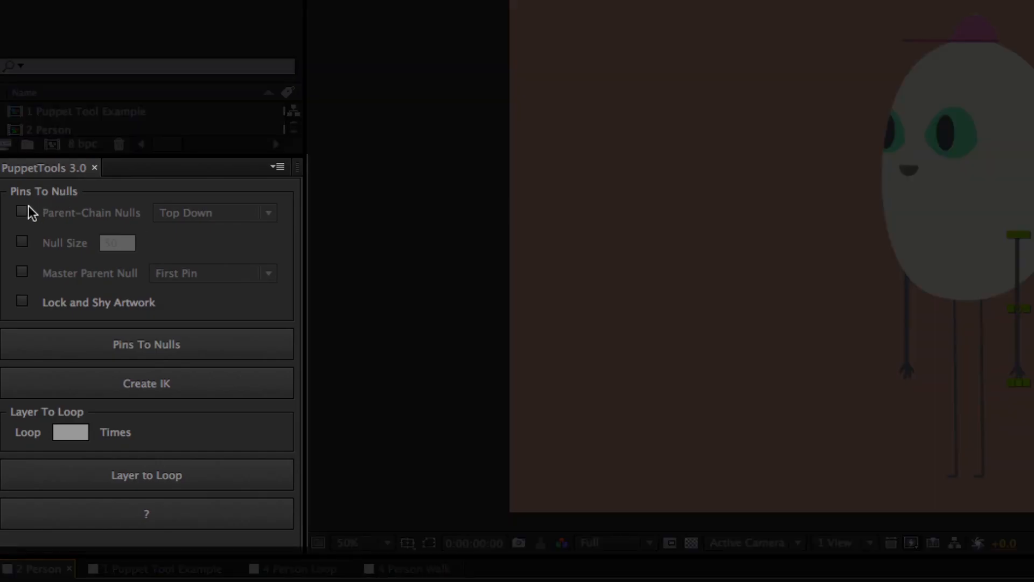
Turn on the Parent-Chain Nulls and Null Size options in PuppetTools
left_click(21, 212)
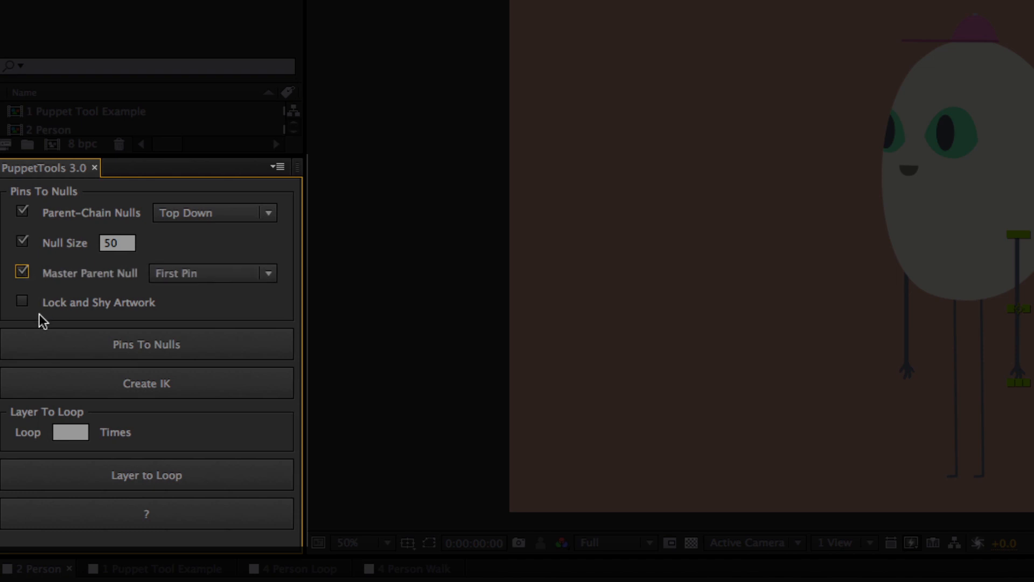
left_click(22, 302)
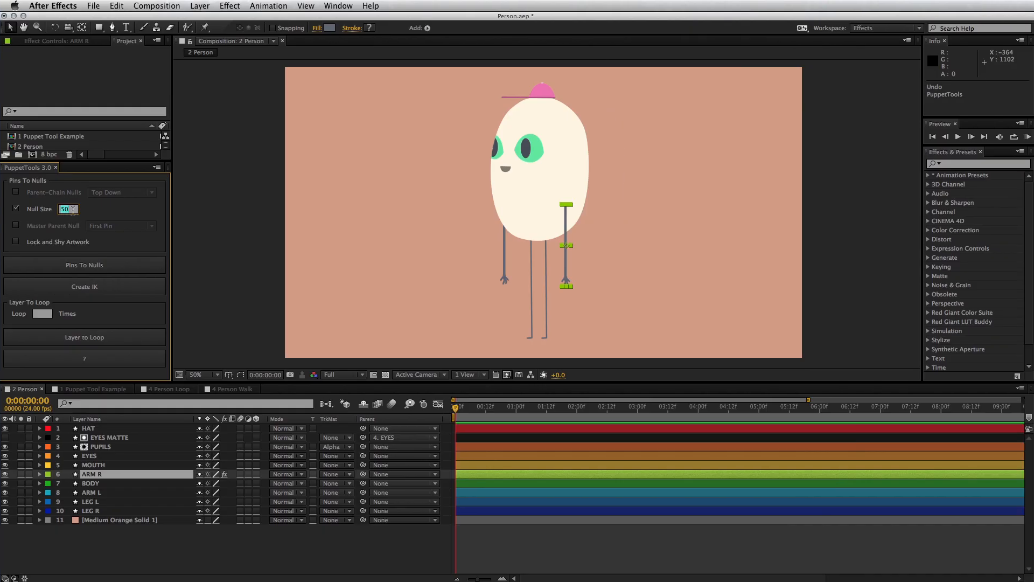
Set Null Size to 200, regenerate the arm nulls and enable Lock and Shy Artwork
type("200")
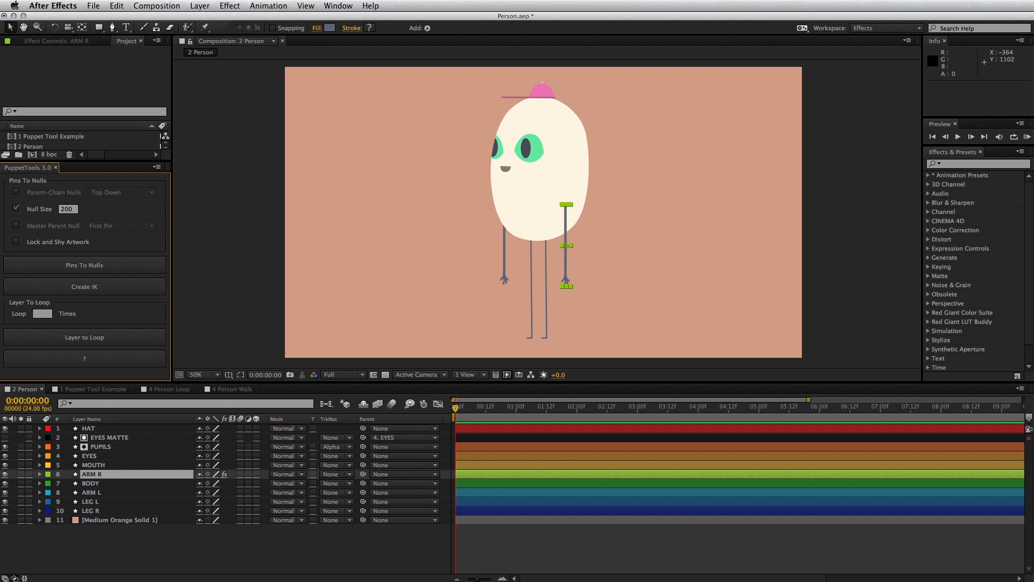
left_click(84, 265)
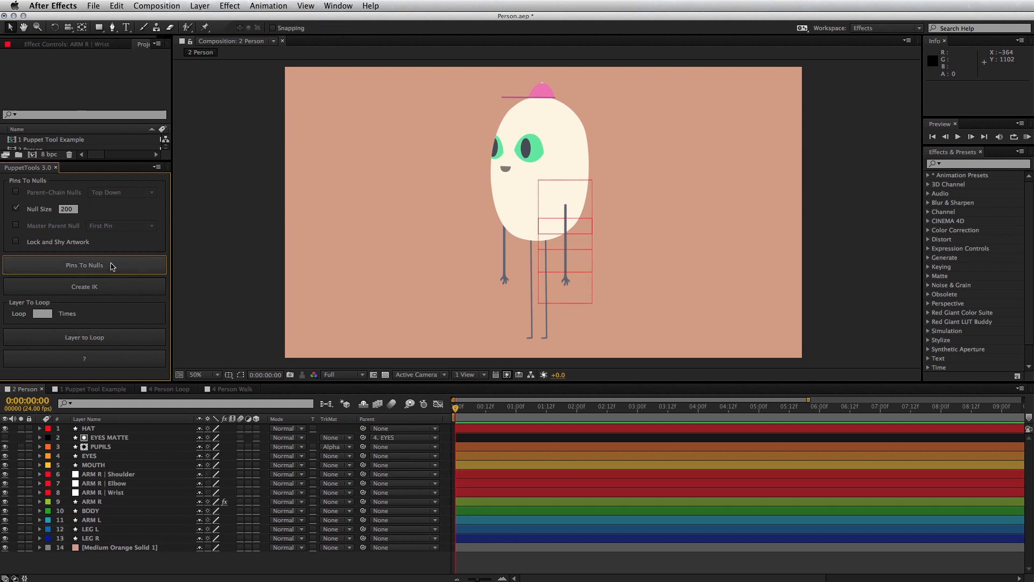
left_click_drag(566, 211, 553, 298)
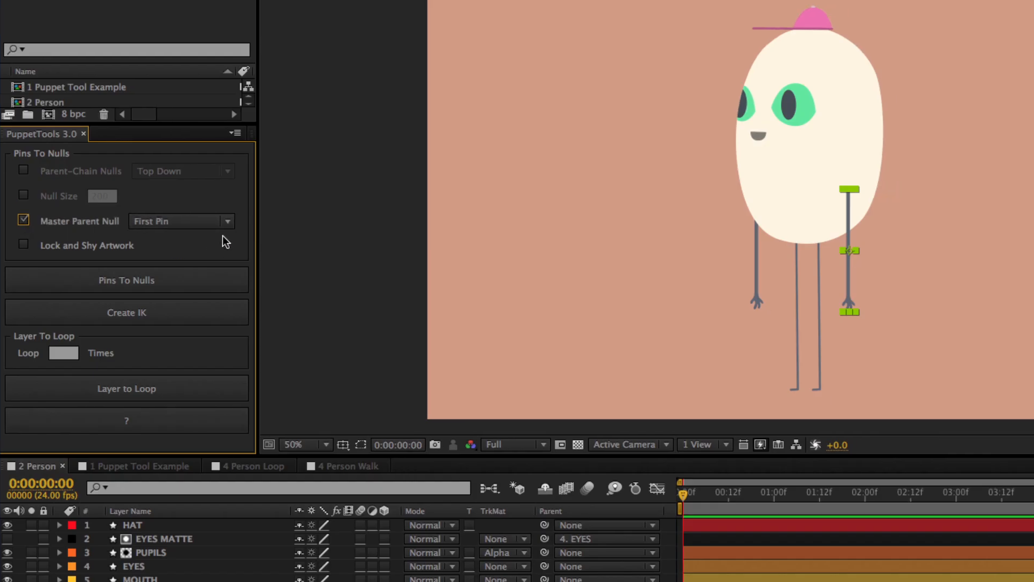
left_click(181, 221)
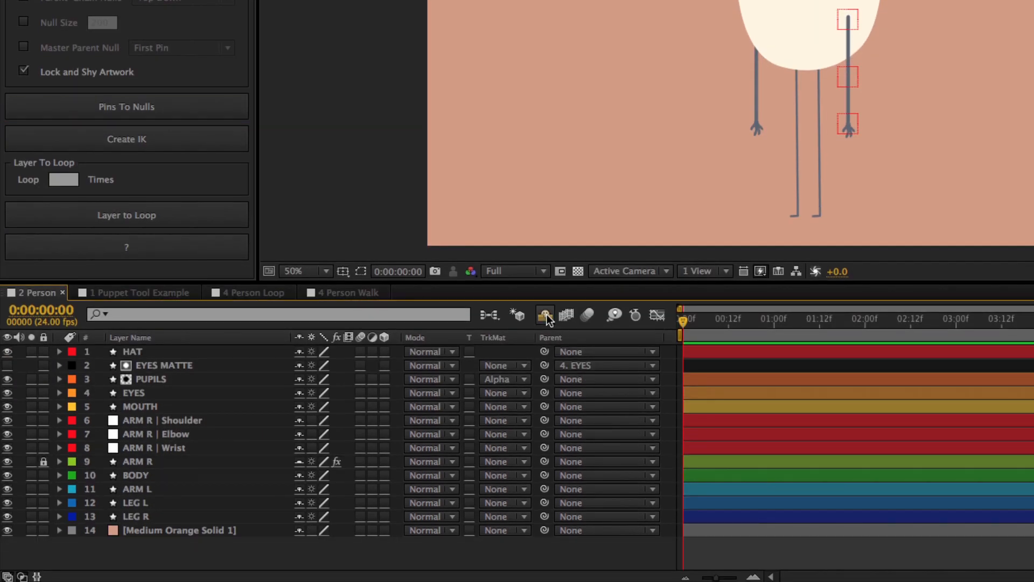
mouse_move(545, 315)
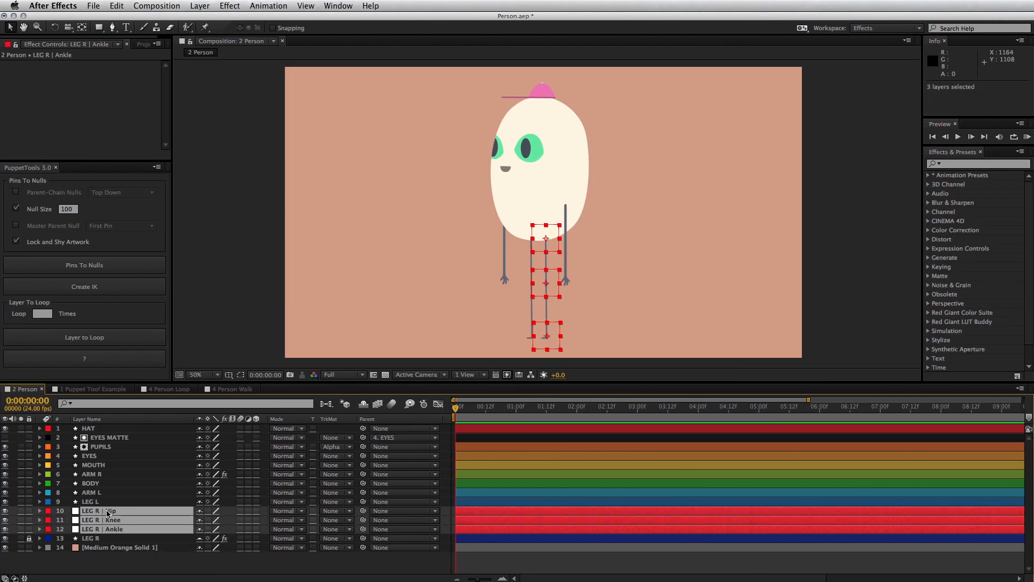
Create an IK rig from the leg nulls with Flip IK on and bend the leg via its Ankle controller
left_click(84, 287)
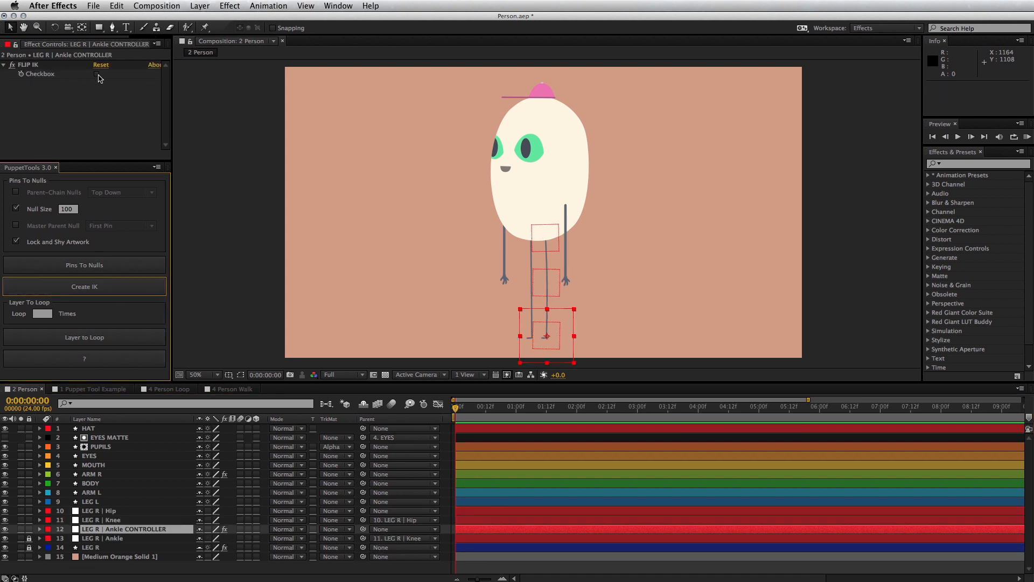
left_click(97, 73)
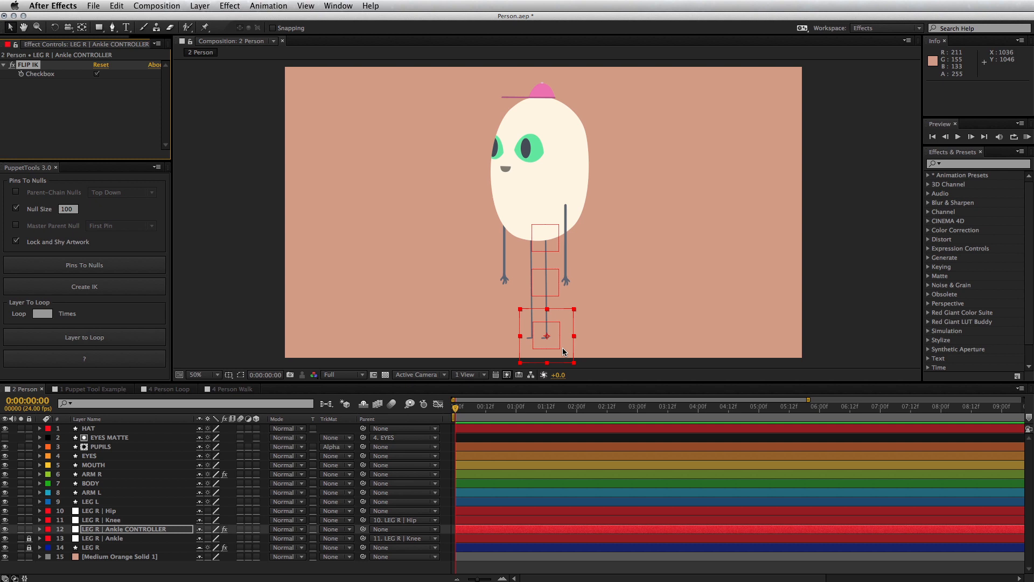
left_click_drag(547, 336, 491, 324)
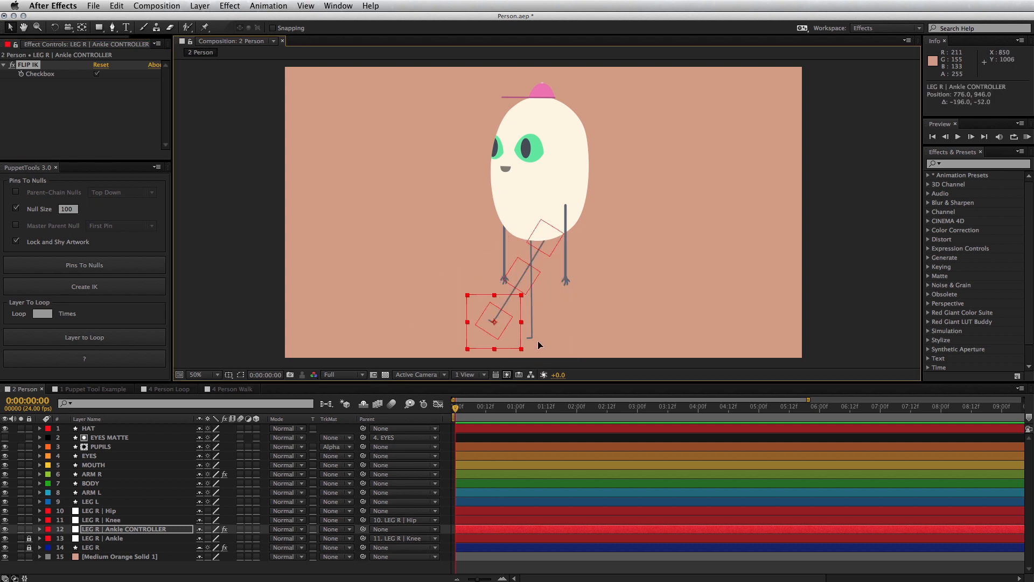
left_click_drag(494, 322, 584, 313)
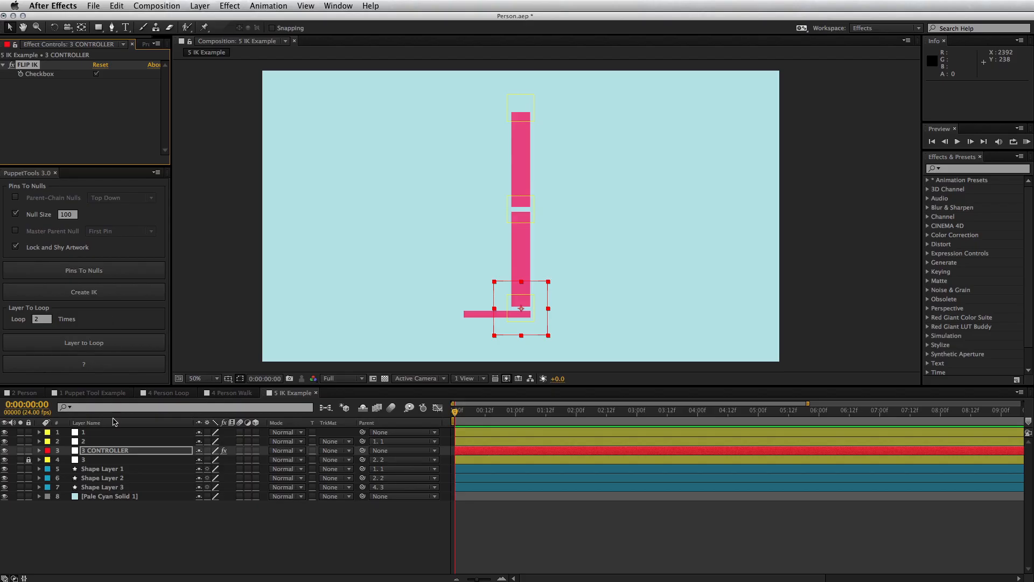
Pose the pink limb in 5 IK Example by dragging its 3 CONTROLLER null
left_click_drag(521, 308, 539, 329)
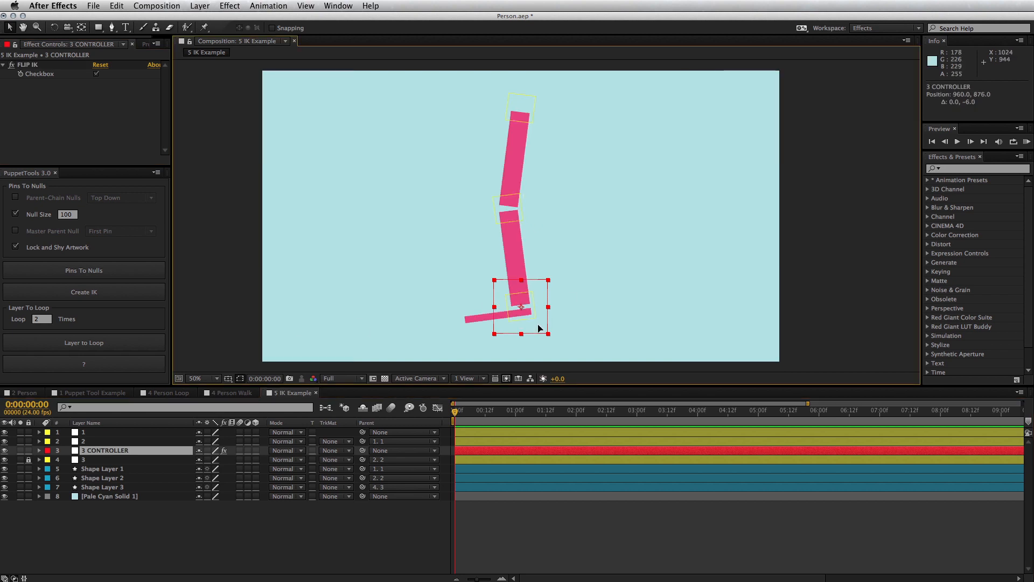
left_click_drag(521, 305, 455, 242)
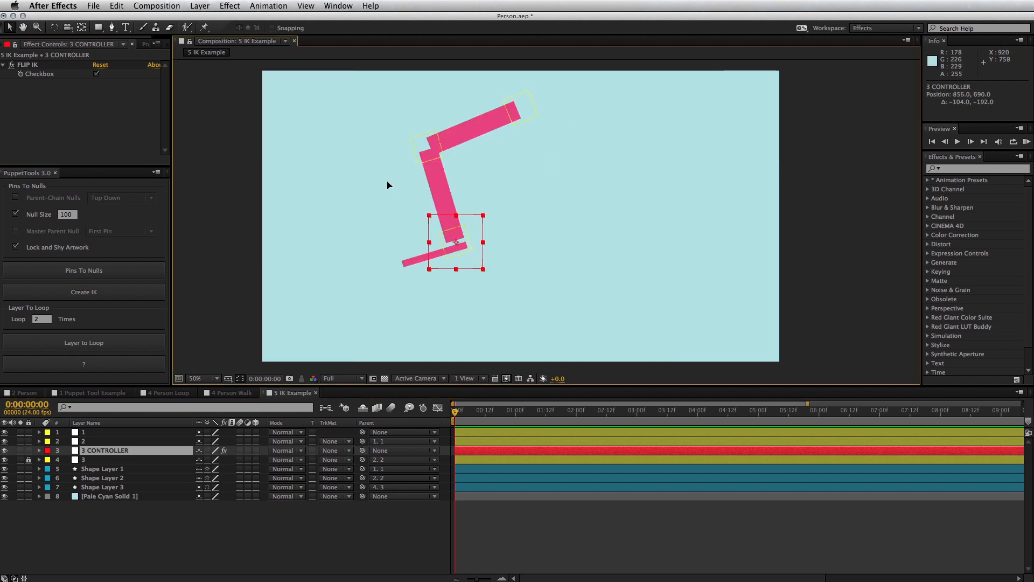
left_click_drag(451, 241, 497, 286)
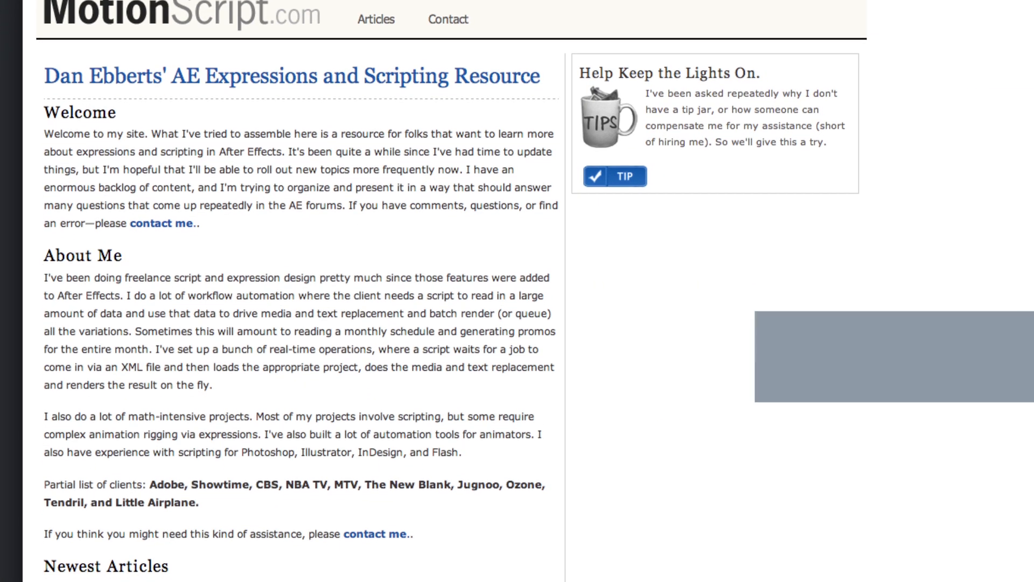
Scroll the MotionScript.com home page down to the Newest Articles and Older Stuff lists
scroll("down", 3)
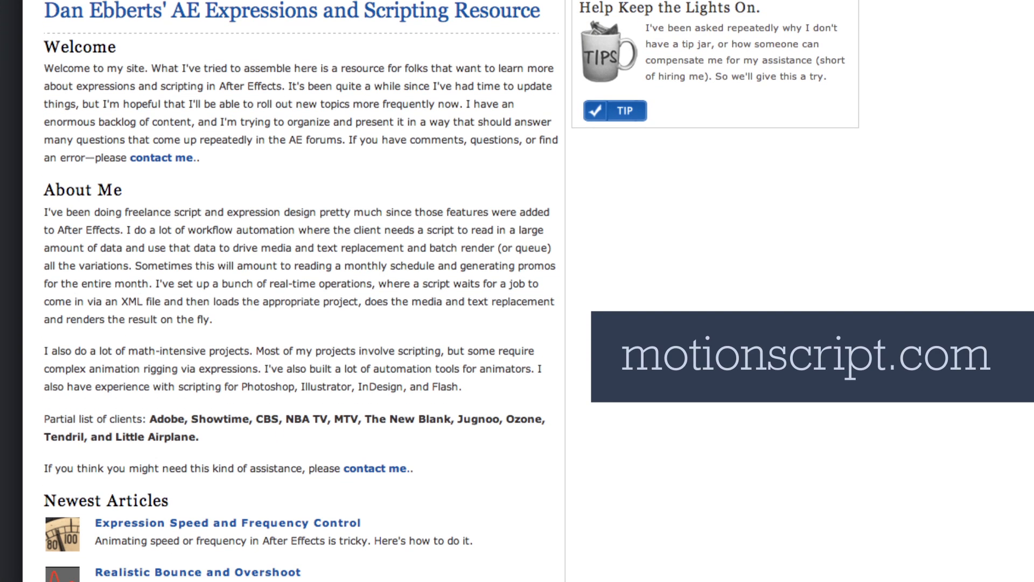
scroll("down", 3)
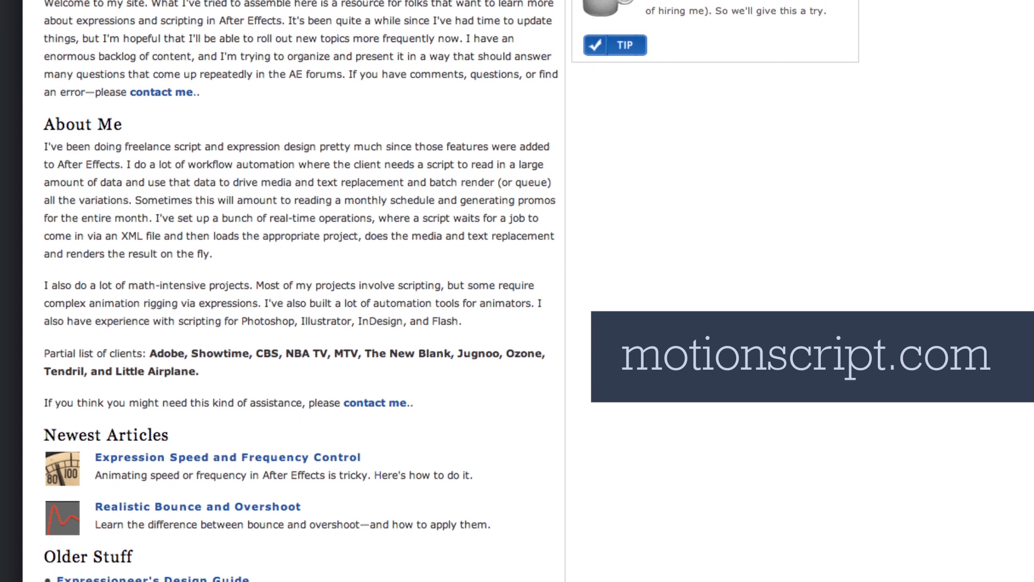
scroll("down", 3)
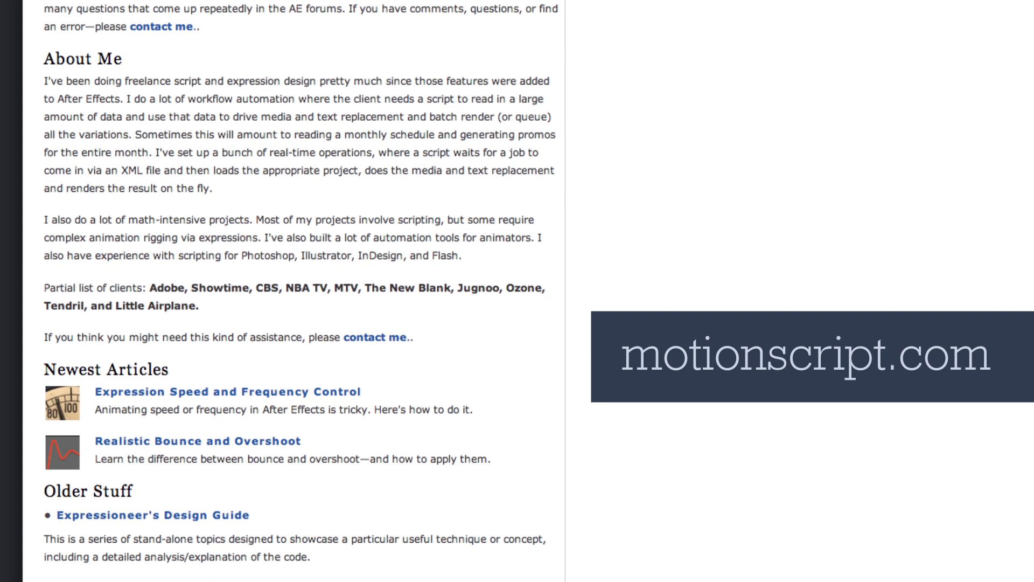
scroll("down", 3)
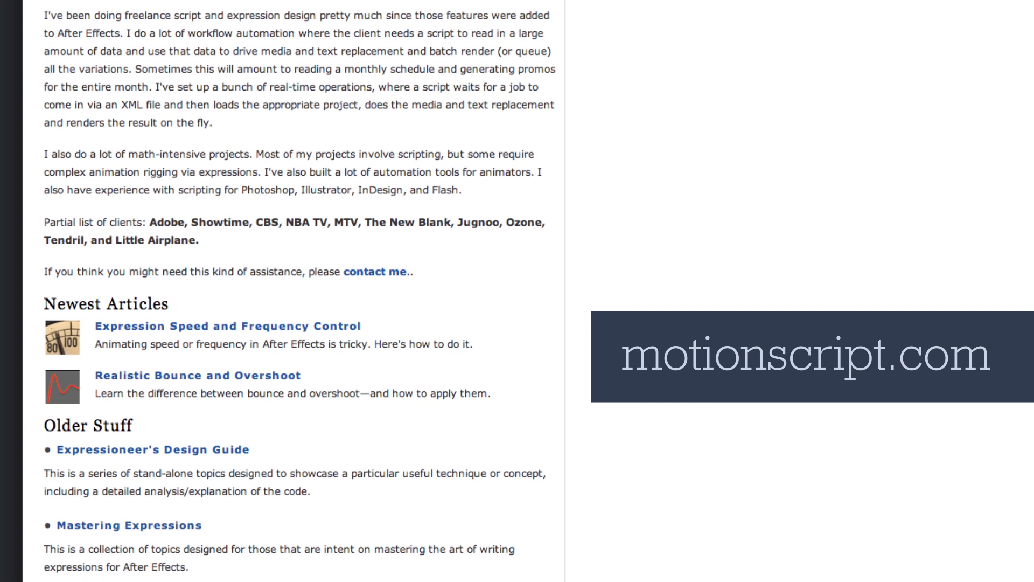
scroll("down", 3)
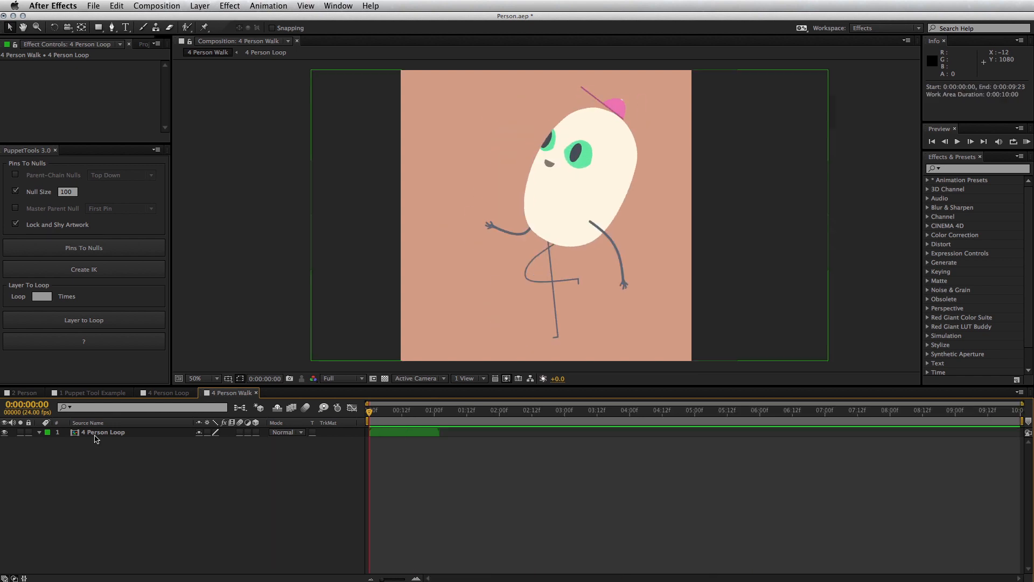
Apply Layer to Loop to the 4 Person Loop layer so it time-remaps across the timeline
left_click(104, 433)
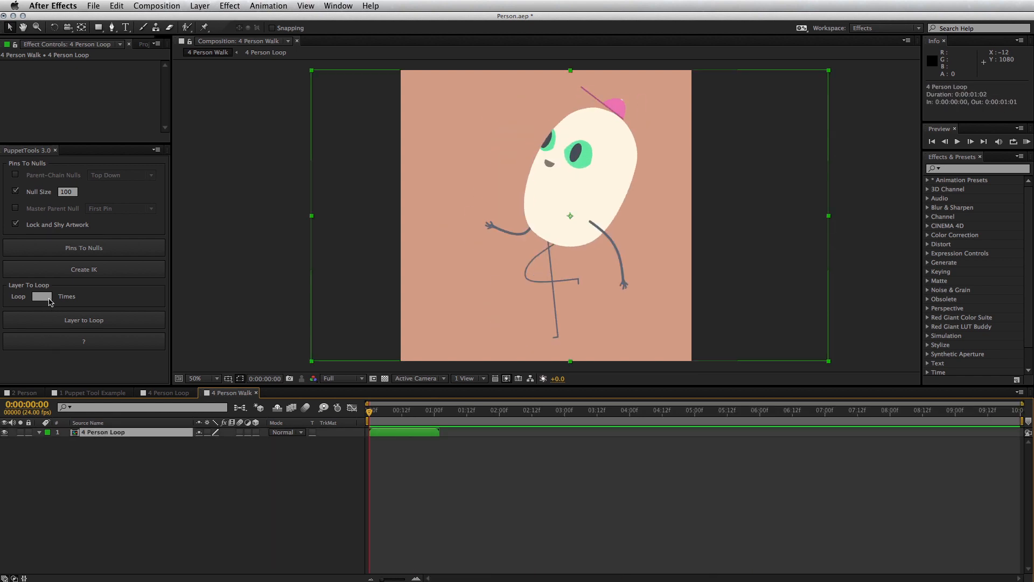
left_click(84, 319)
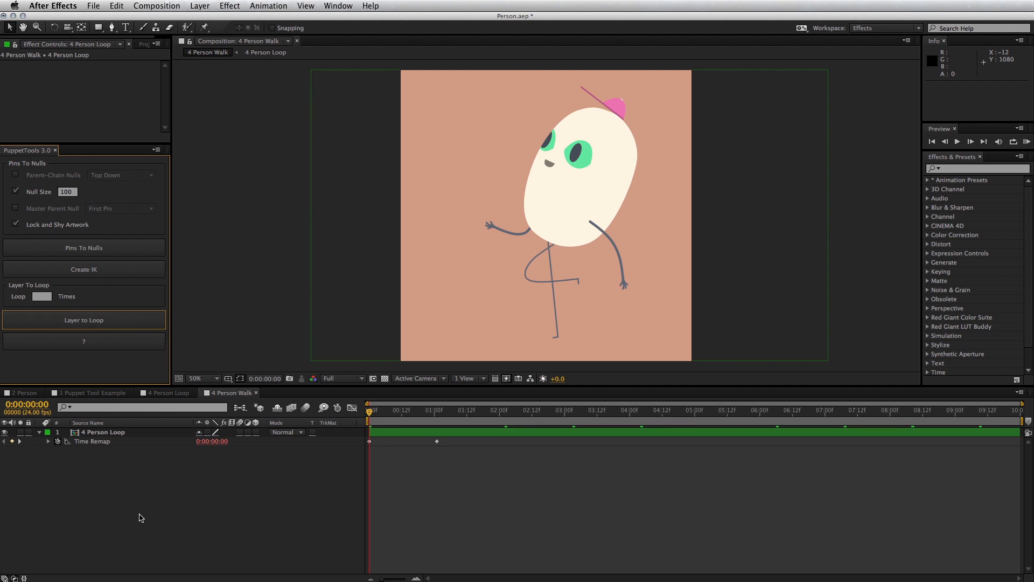